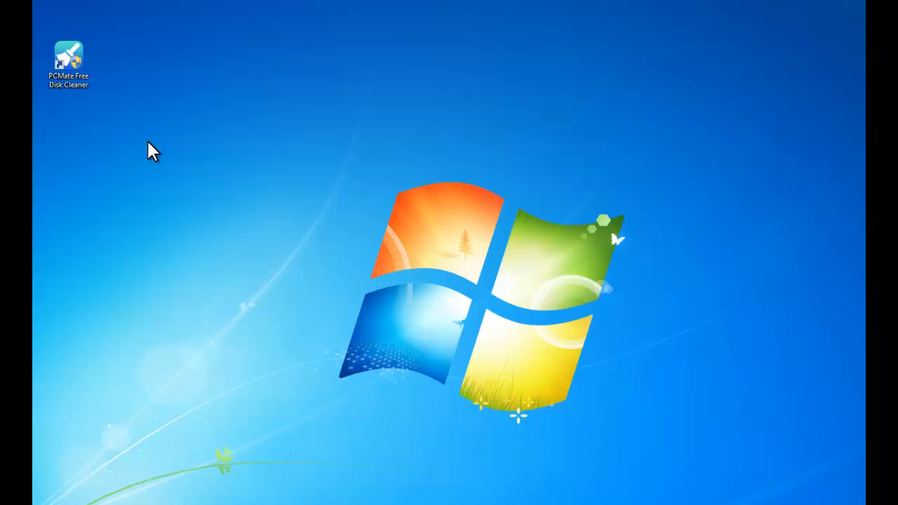
pyautogui.moveTo(96, 77)
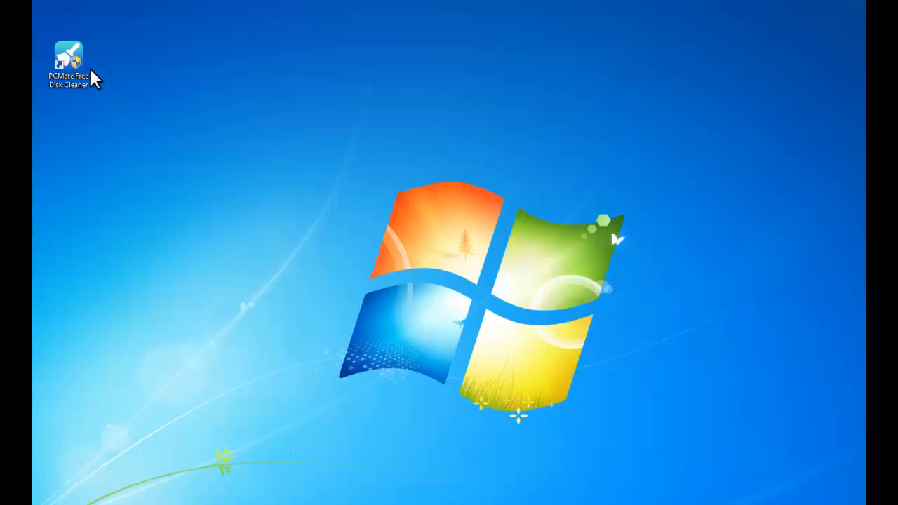
# Launch the cleaner from its desktop shortcut and run a scan of the OS (C:) drive.
pyautogui.click(67, 56)
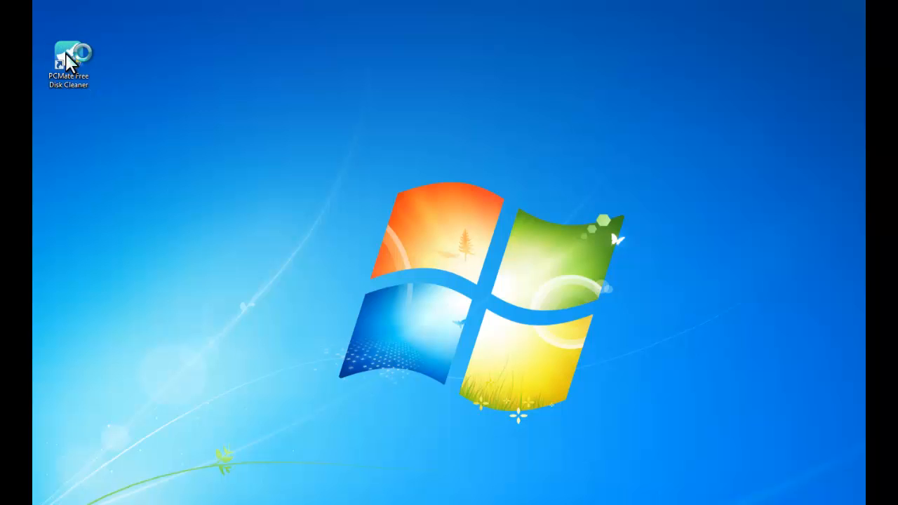
pyautogui.doubleClick(68, 54)
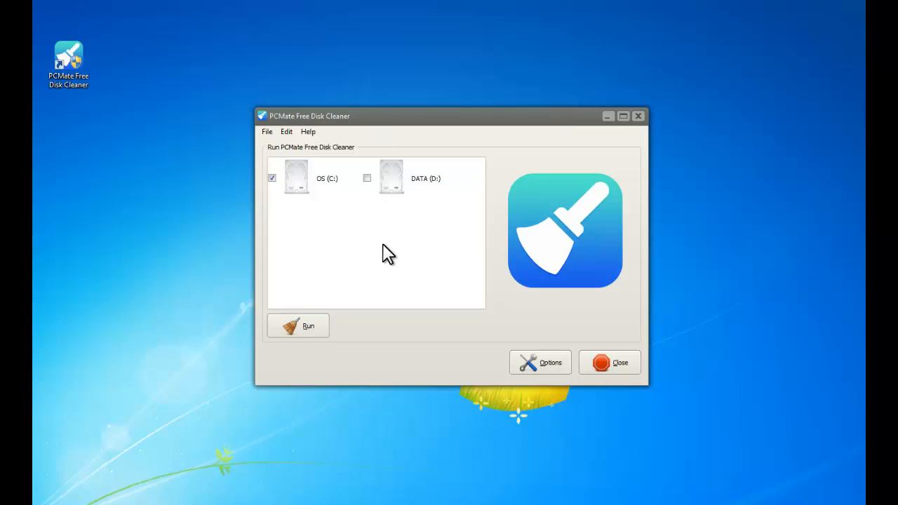
pyautogui.moveTo(346, 205)
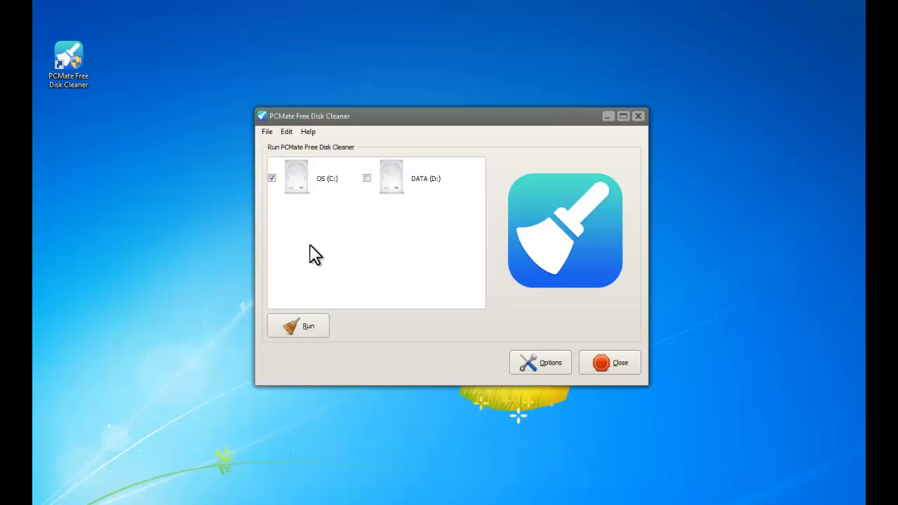
pyautogui.click(297, 326)
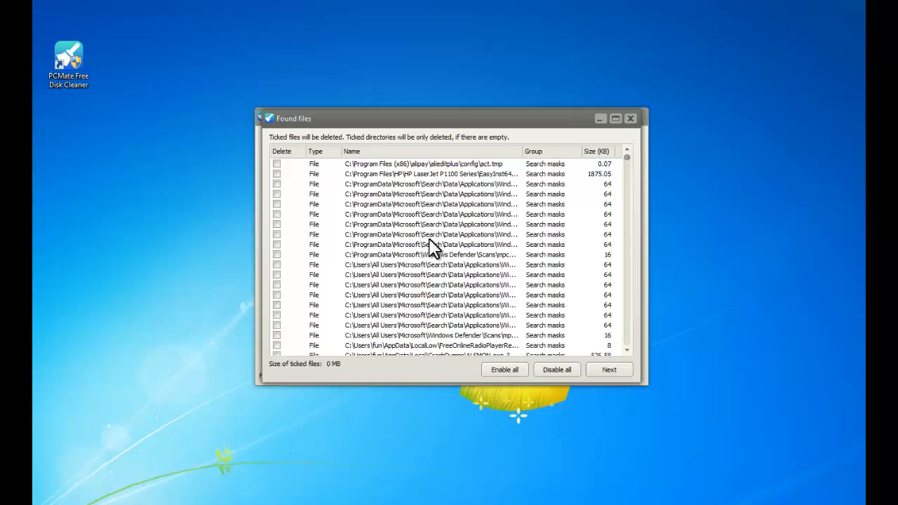
pyautogui.moveTo(632, 171)
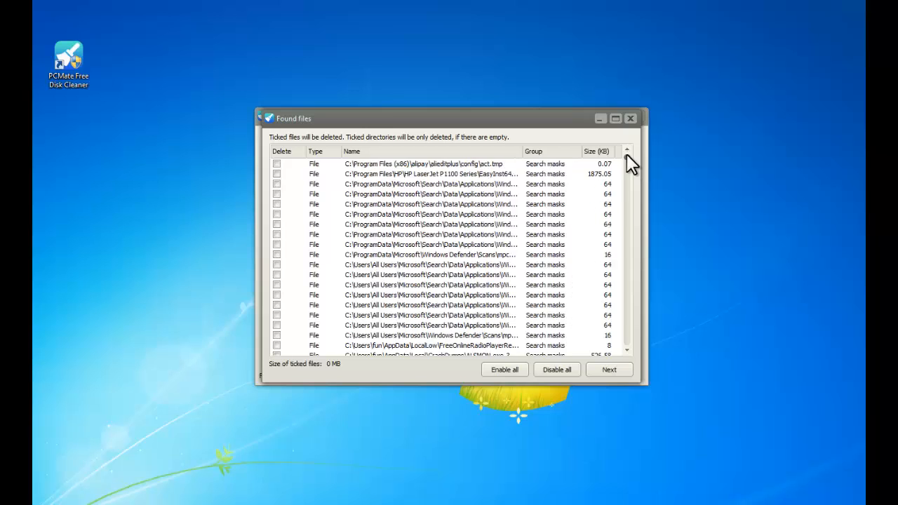
pyautogui.moveTo(505, 371)
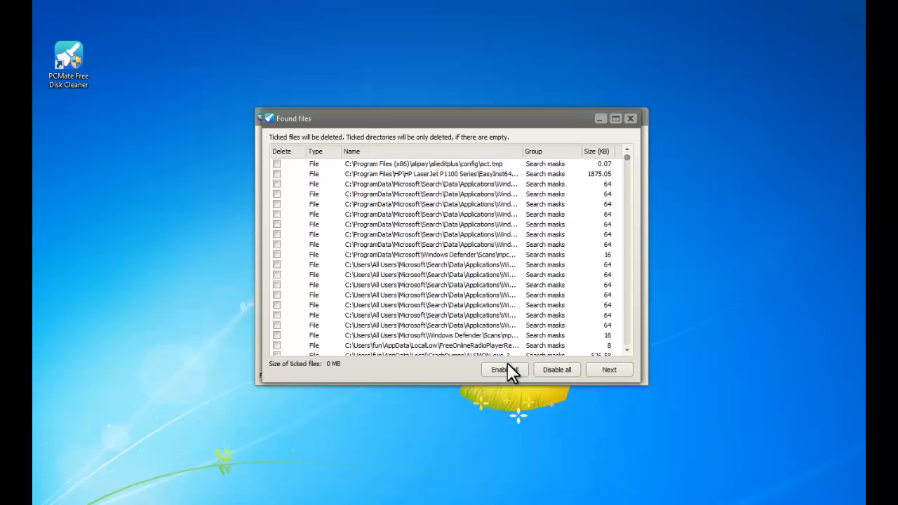
# Mark all then none, tick three search data files and delete them (0.19 MB).
pyautogui.click(502, 370)
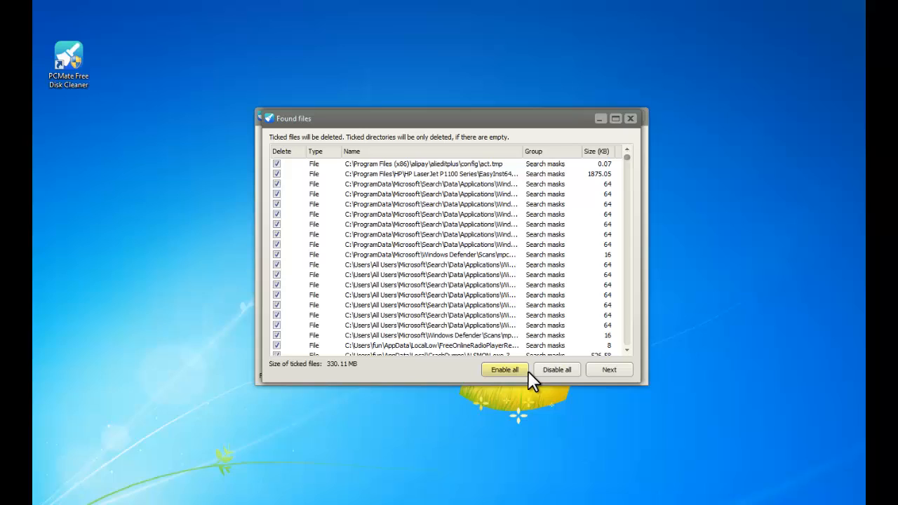
pyautogui.click(556, 371)
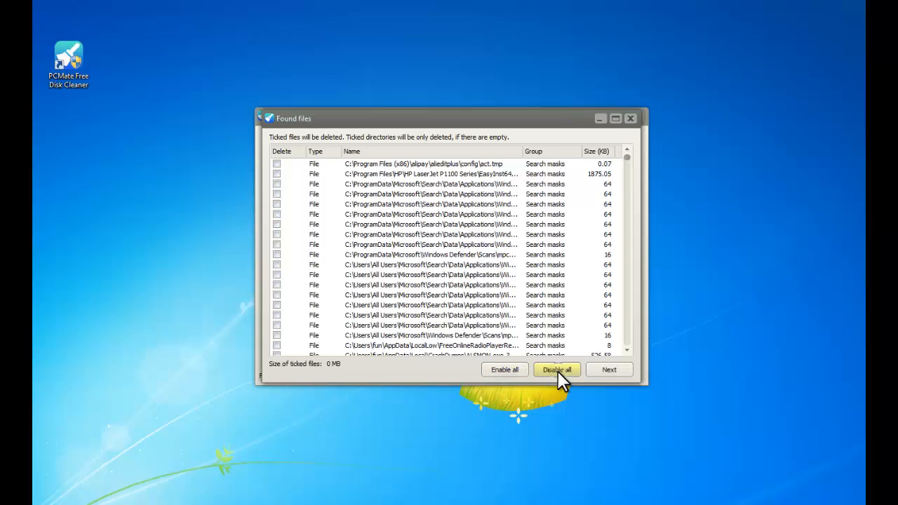
pyautogui.moveTo(278, 204)
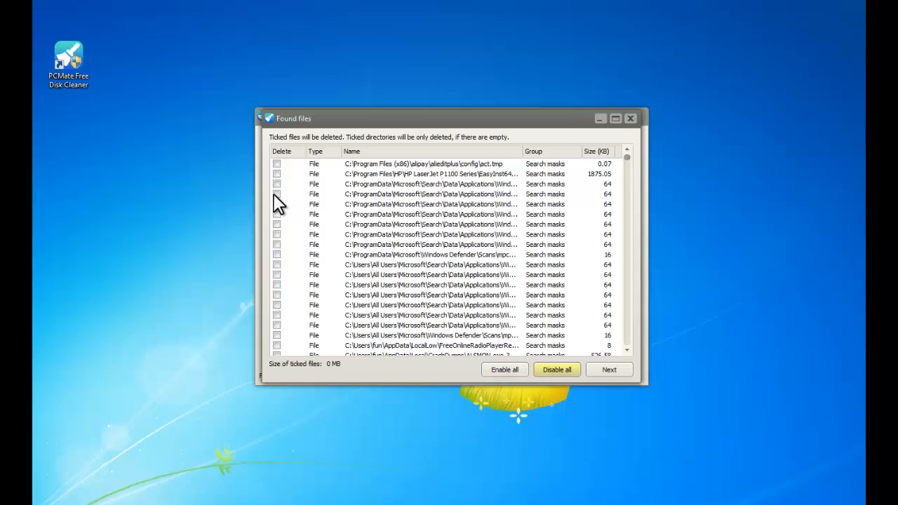
pyautogui.click(278, 194)
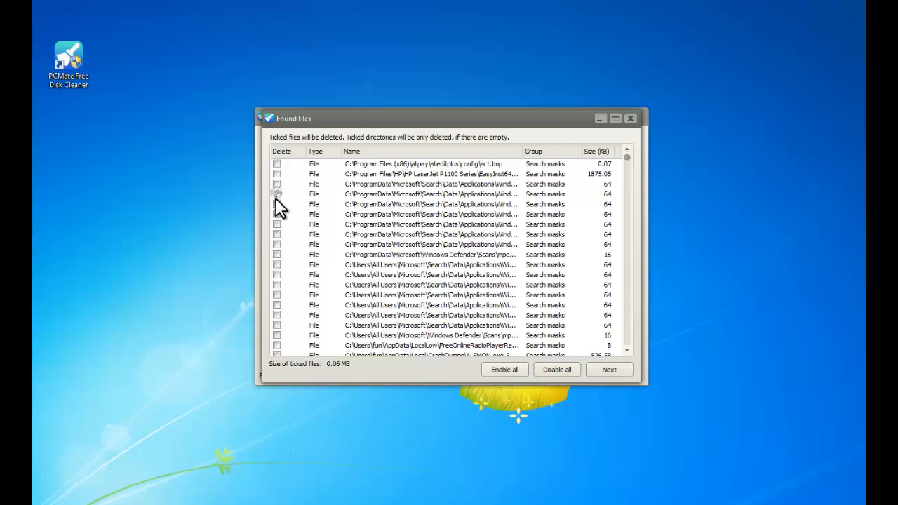
pyautogui.click(277, 205)
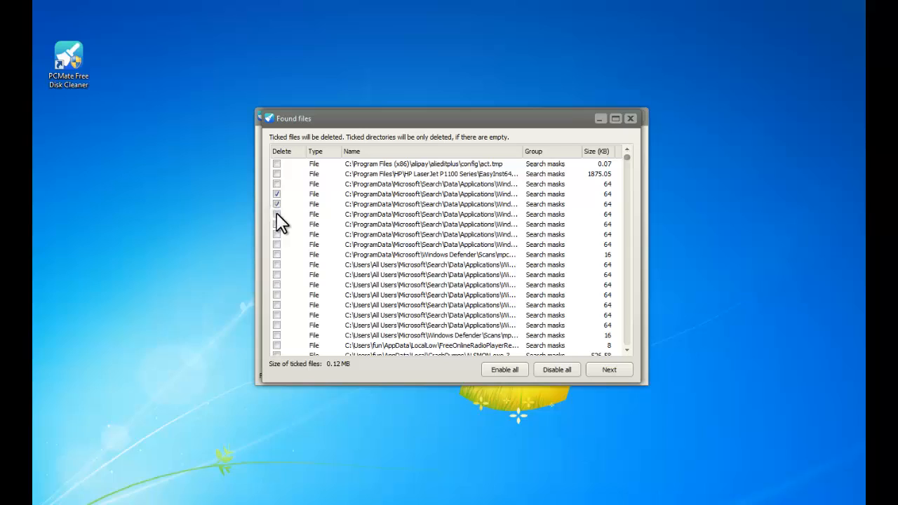
pyautogui.click(277, 214)
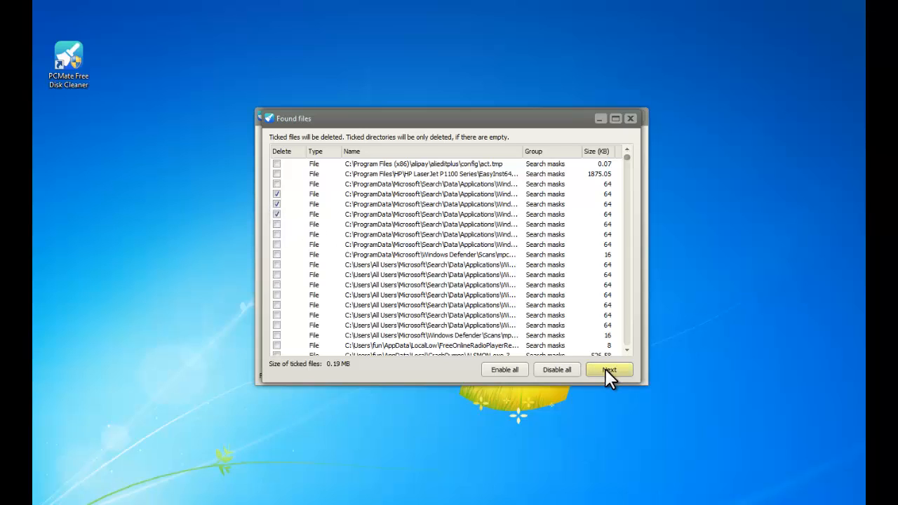
pyautogui.click(609, 371)
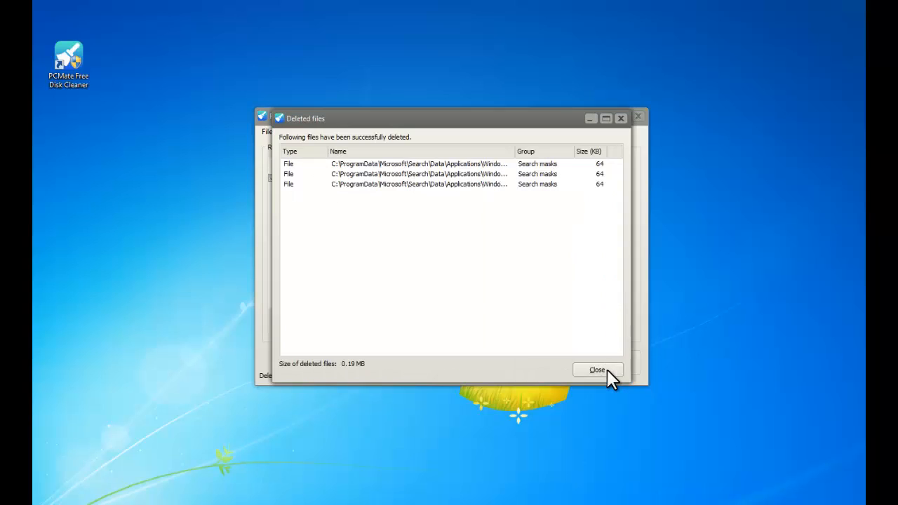
pyautogui.moveTo(376, 162)
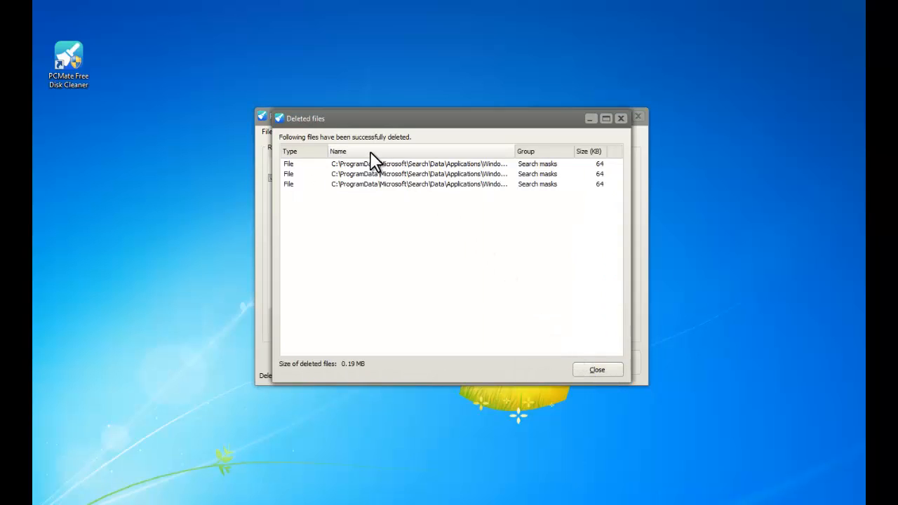
pyautogui.moveTo(356, 154)
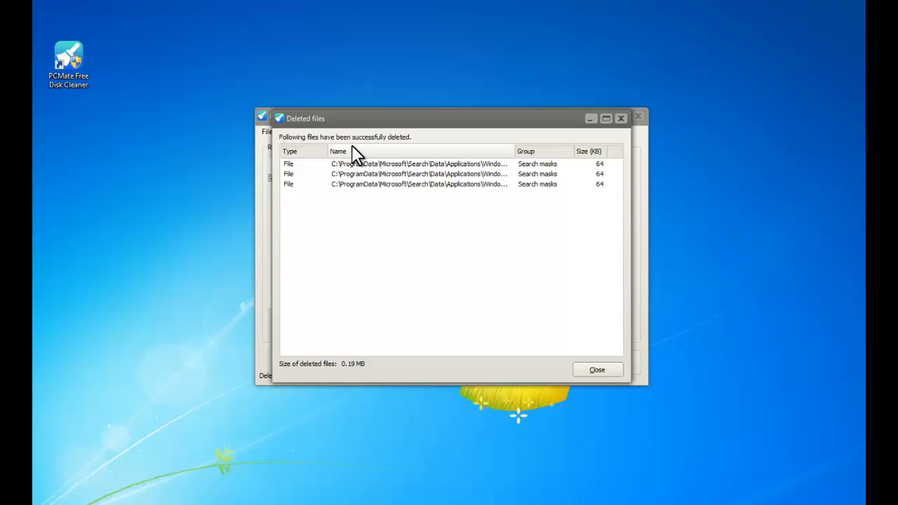
pyautogui.moveTo(575, 314)
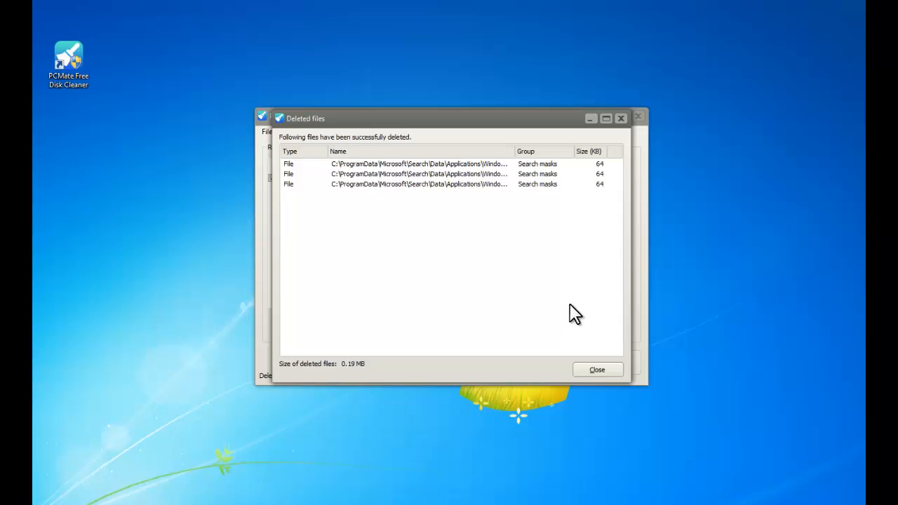
# Close the deleted-files report and bring up the Options dialog.
pyautogui.click(596, 369)
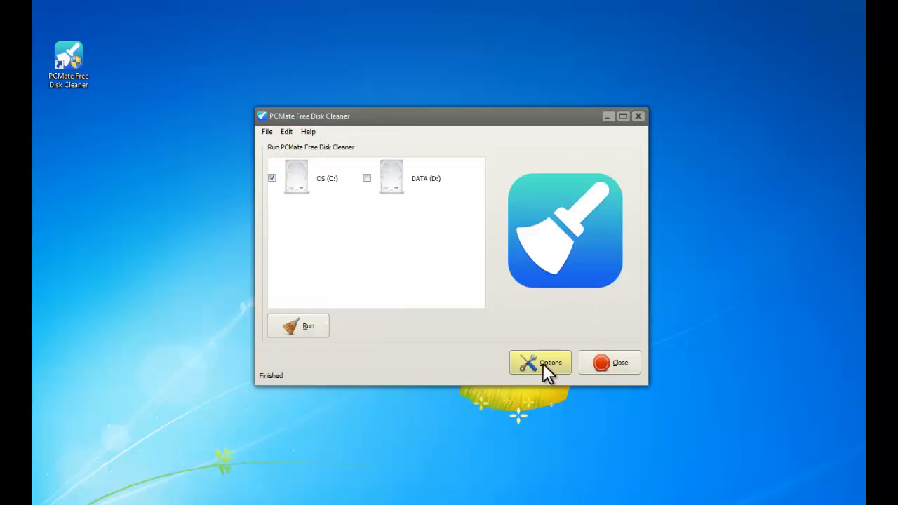
pyautogui.click(540, 362)
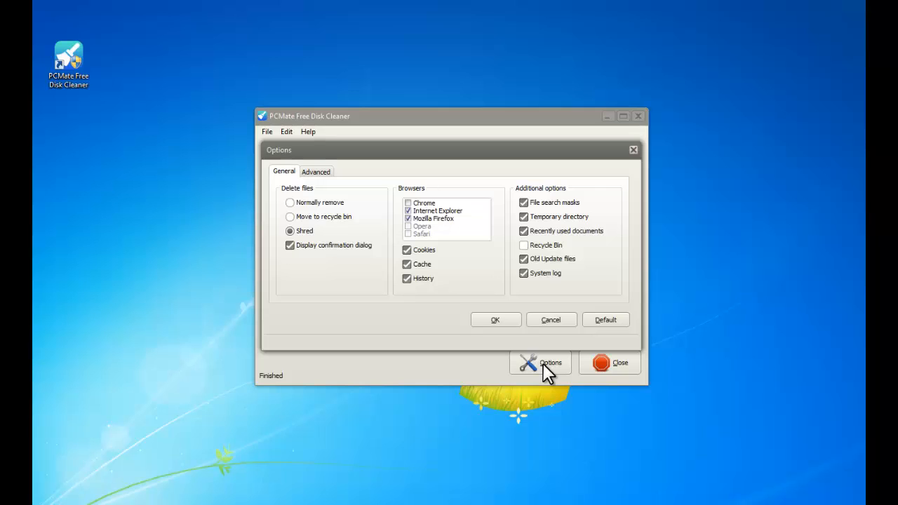
pyautogui.moveTo(297, 188)
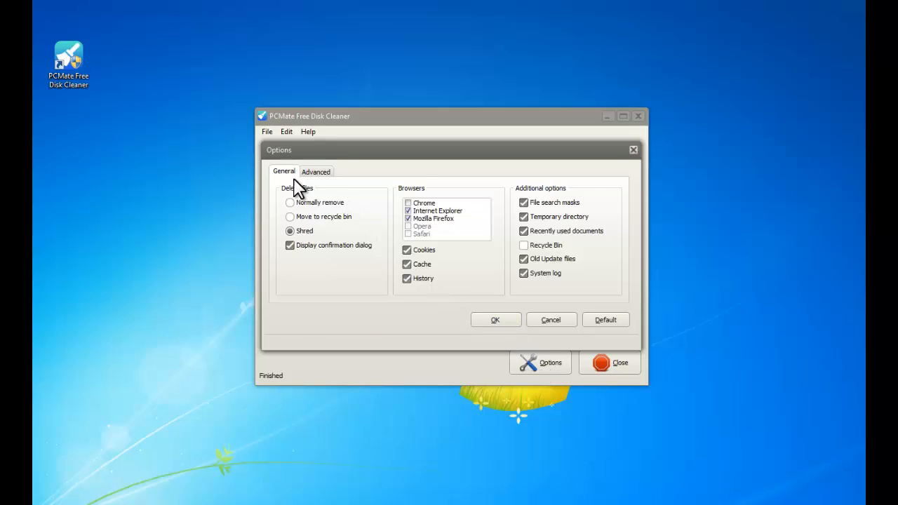
pyautogui.moveTo(301, 205)
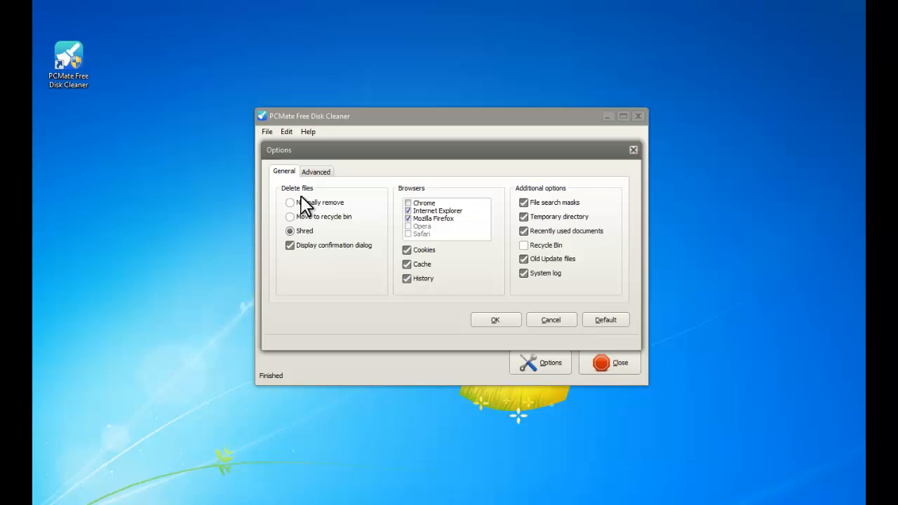
# Try Normally remove and Move to recycle bin, then set the deletion method back to Shred.
pyautogui.click(289, 202)
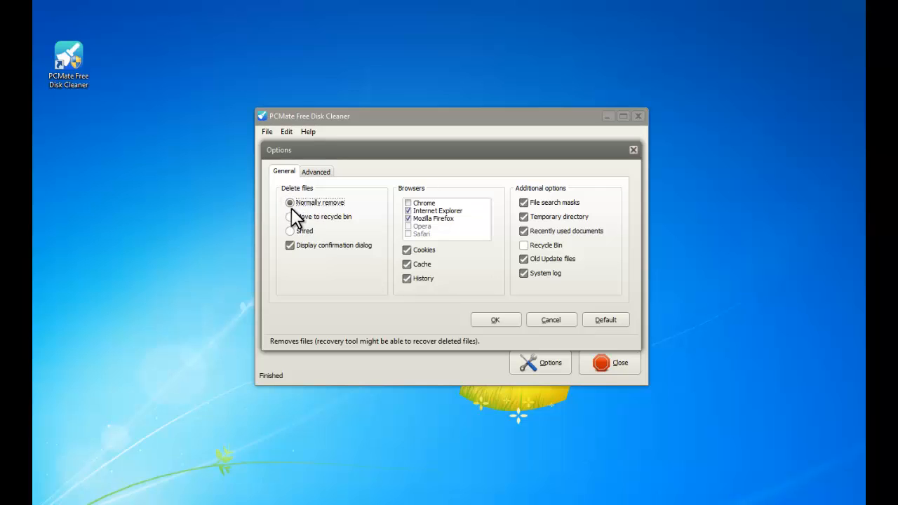
pyautogui.click(289, 217)
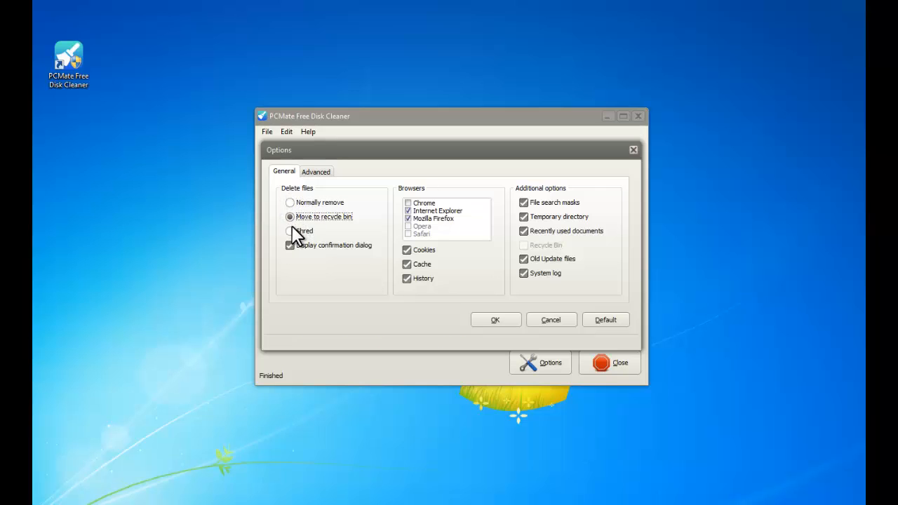
pyautogui.click(289, 230)
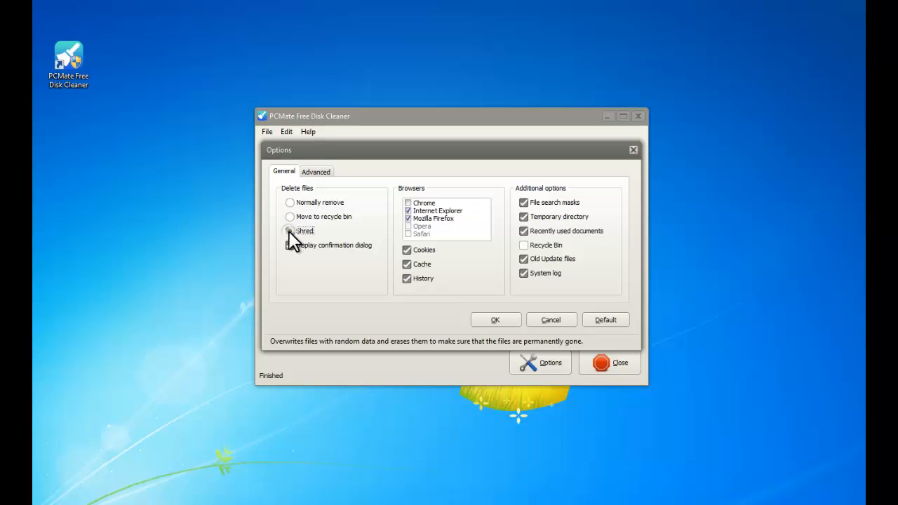
pyautogui.click(289, 231)
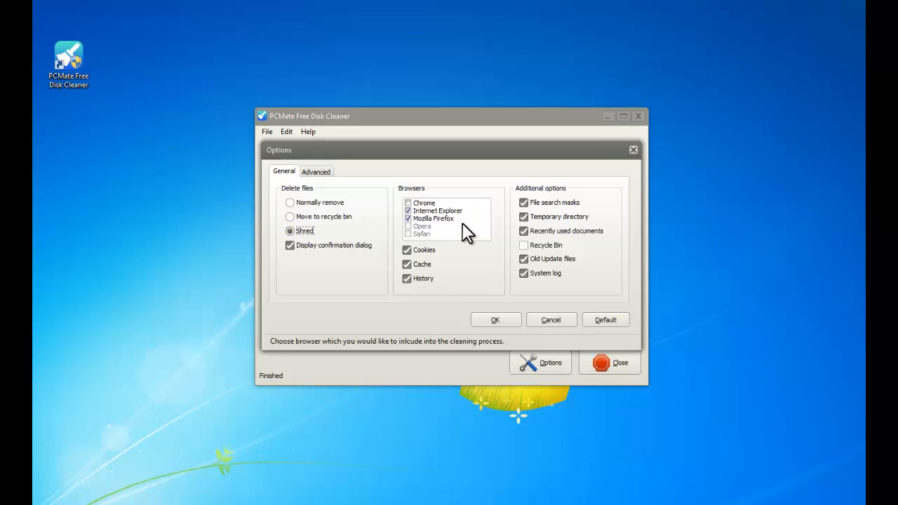
# Review the browser list and exclude Cookies from cleaning while keeping the cache included.
pyautogui.click(424, 202)
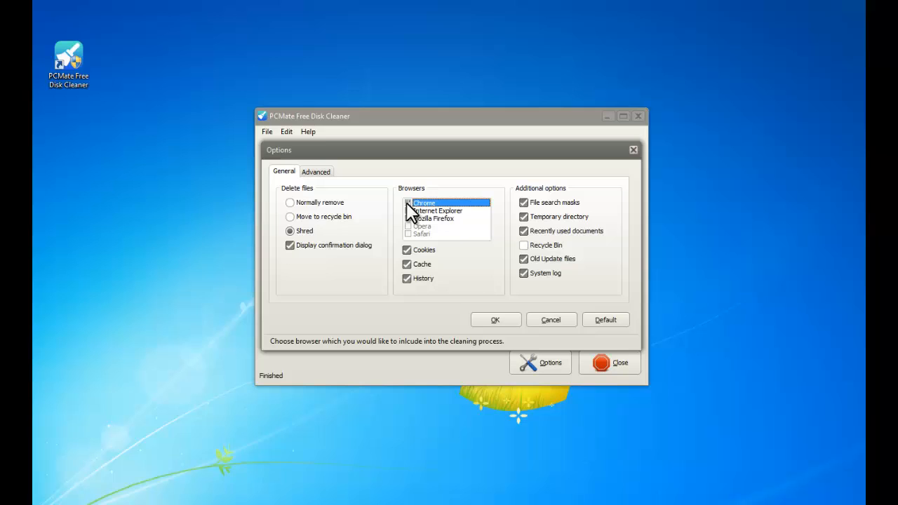
pyautogui.click(409, 219)
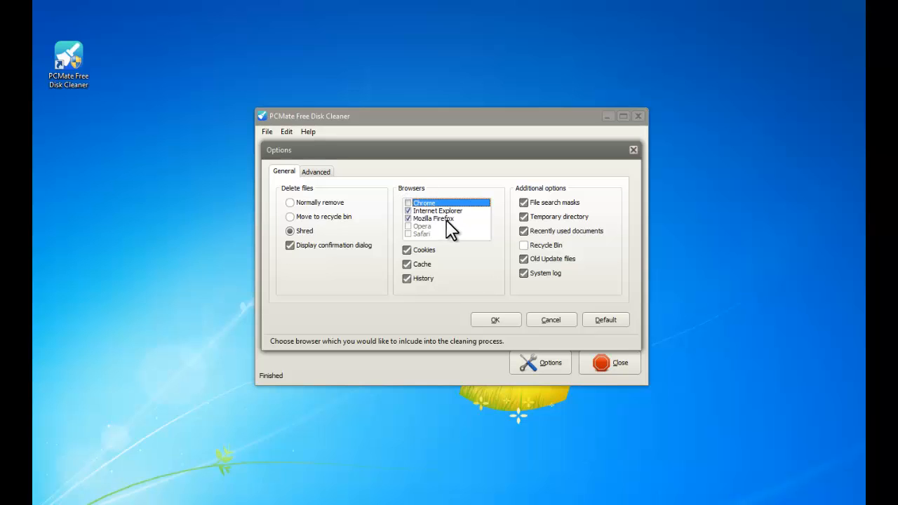
pyautogui.moveTo(432, 252)
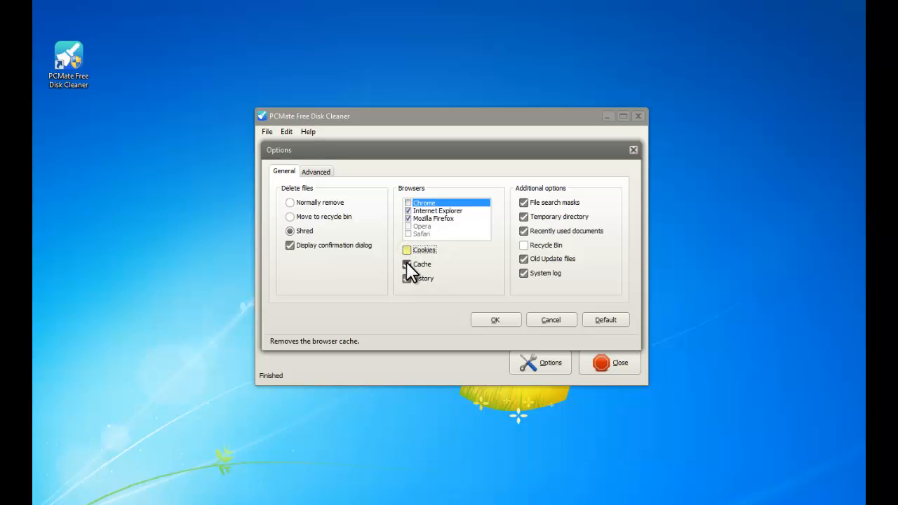
pyautogui.click(407, 250)
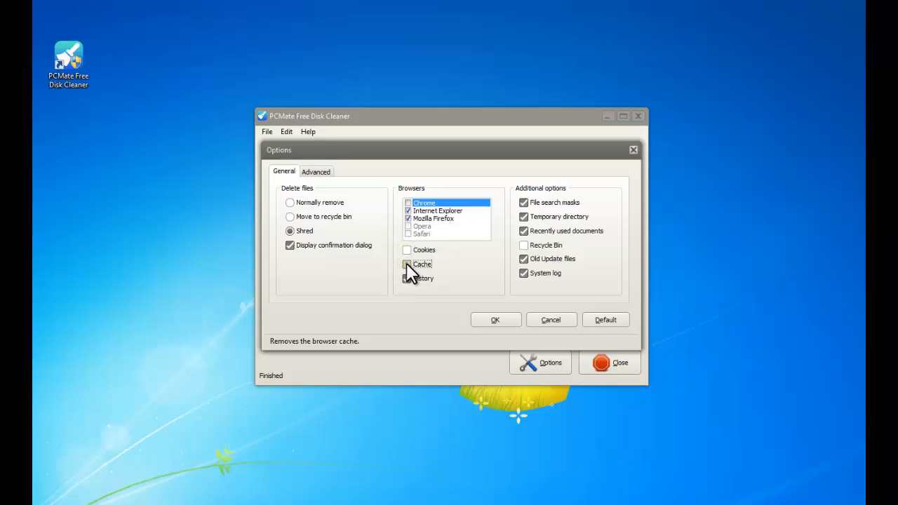
pyautogui.click(407, 249)
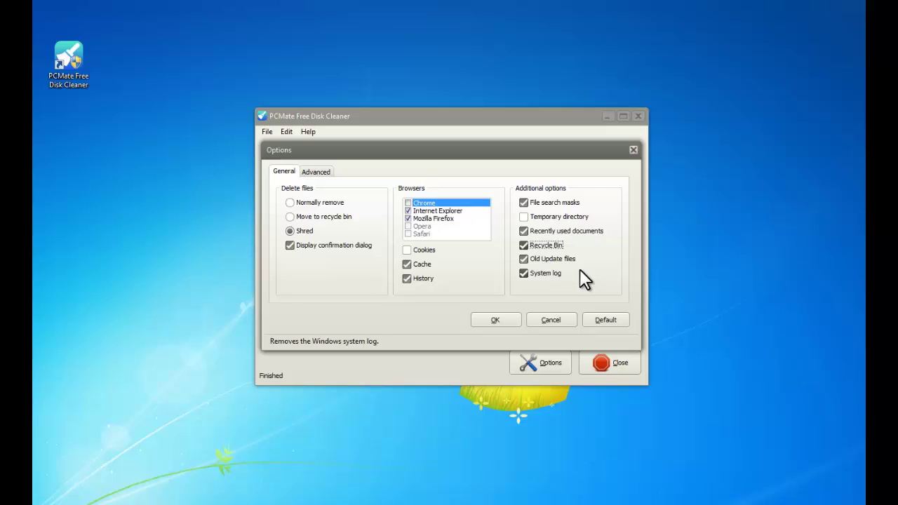
# Show the Advanced settings with file search masks and file and directory exceptions.
pyautogui.click(317, 171)
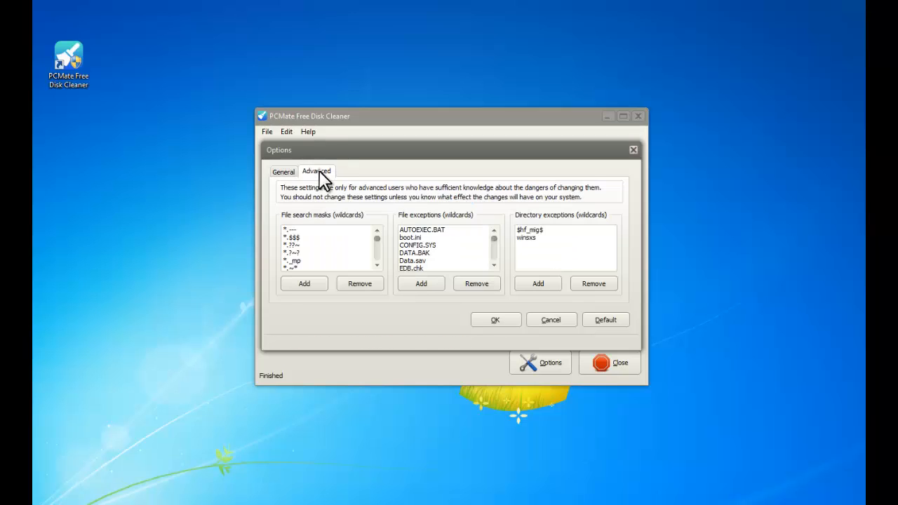
pyautogui.moveTo(331, 219)
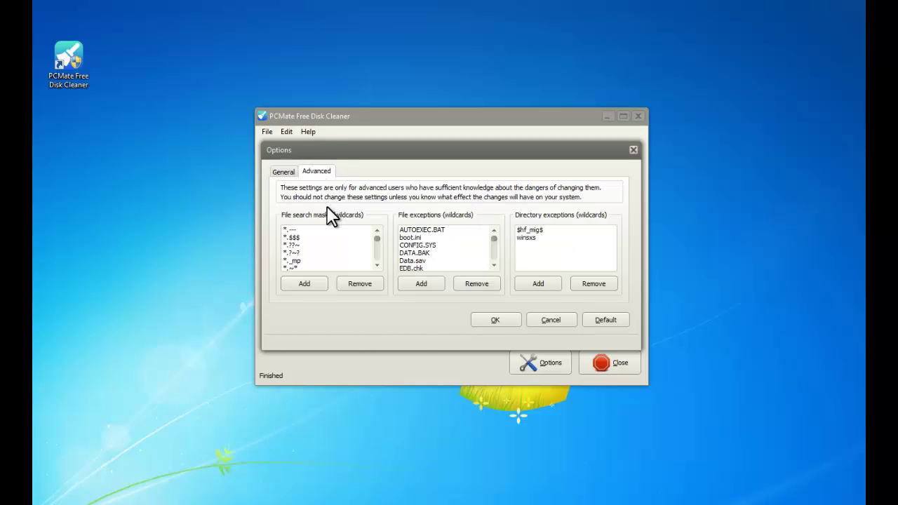